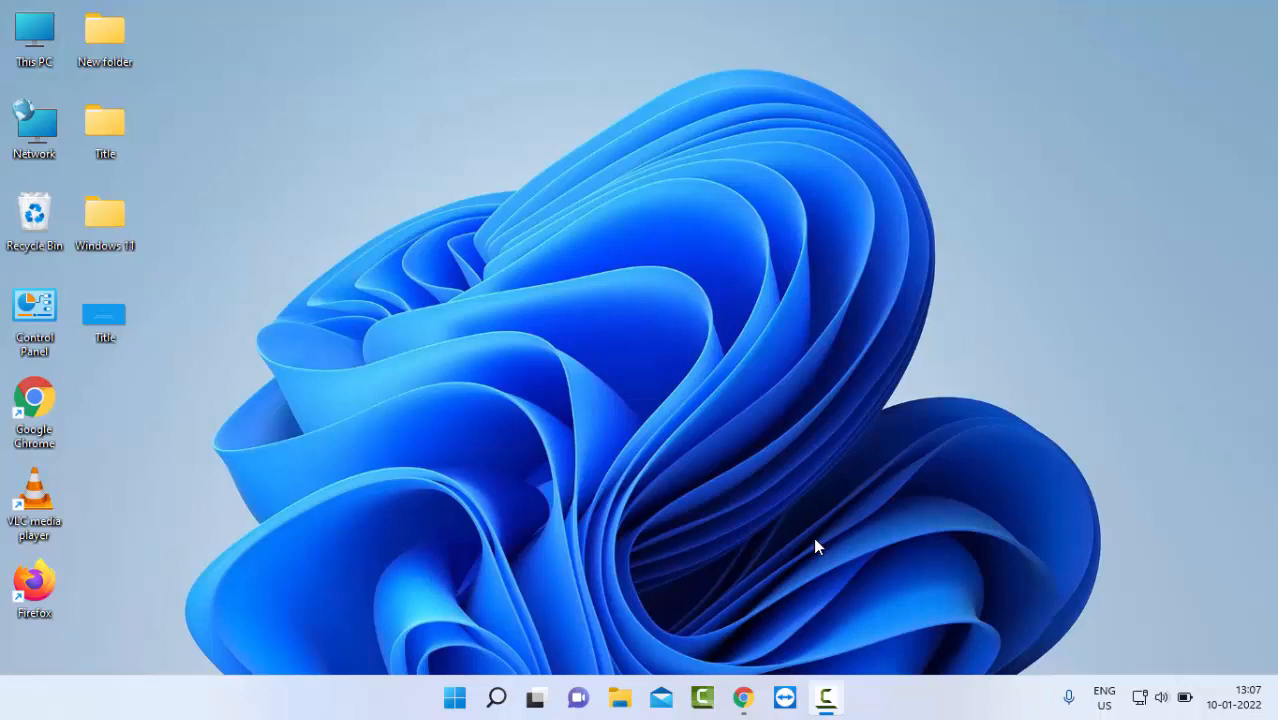
mouse_move(456, 701)
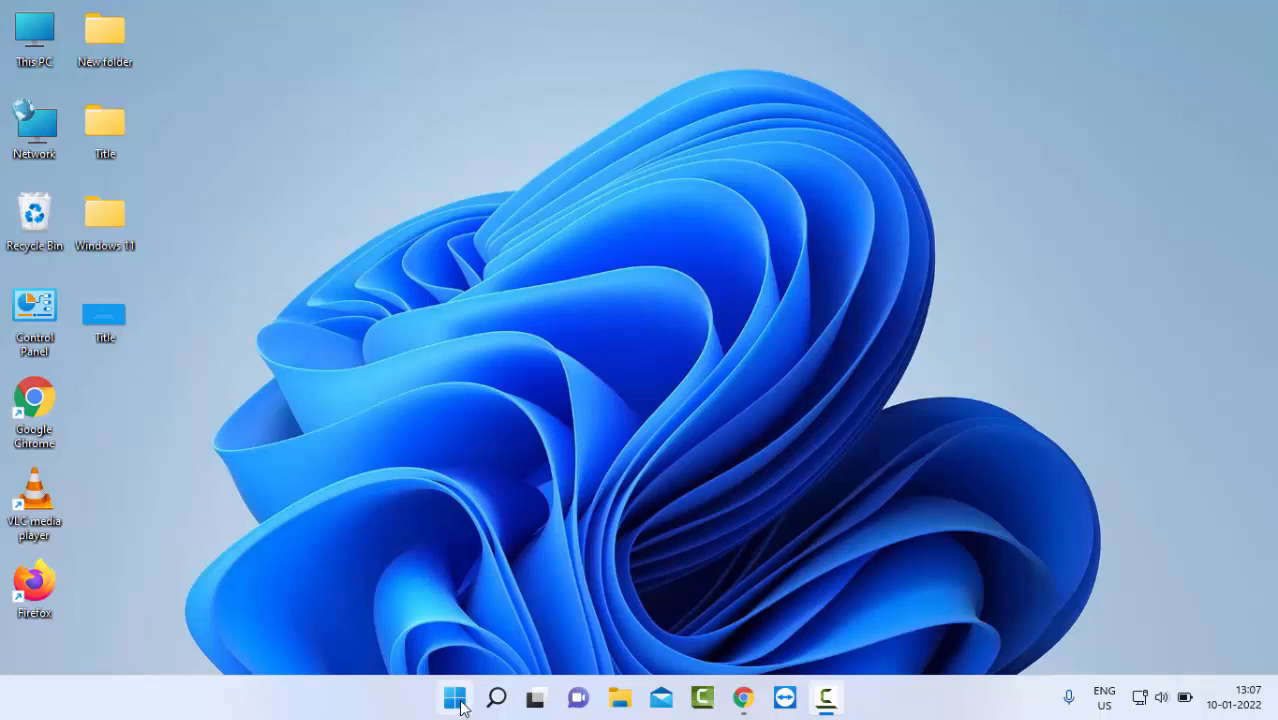
- Search the Start menu for 'device manager'
left_click(455, 697)
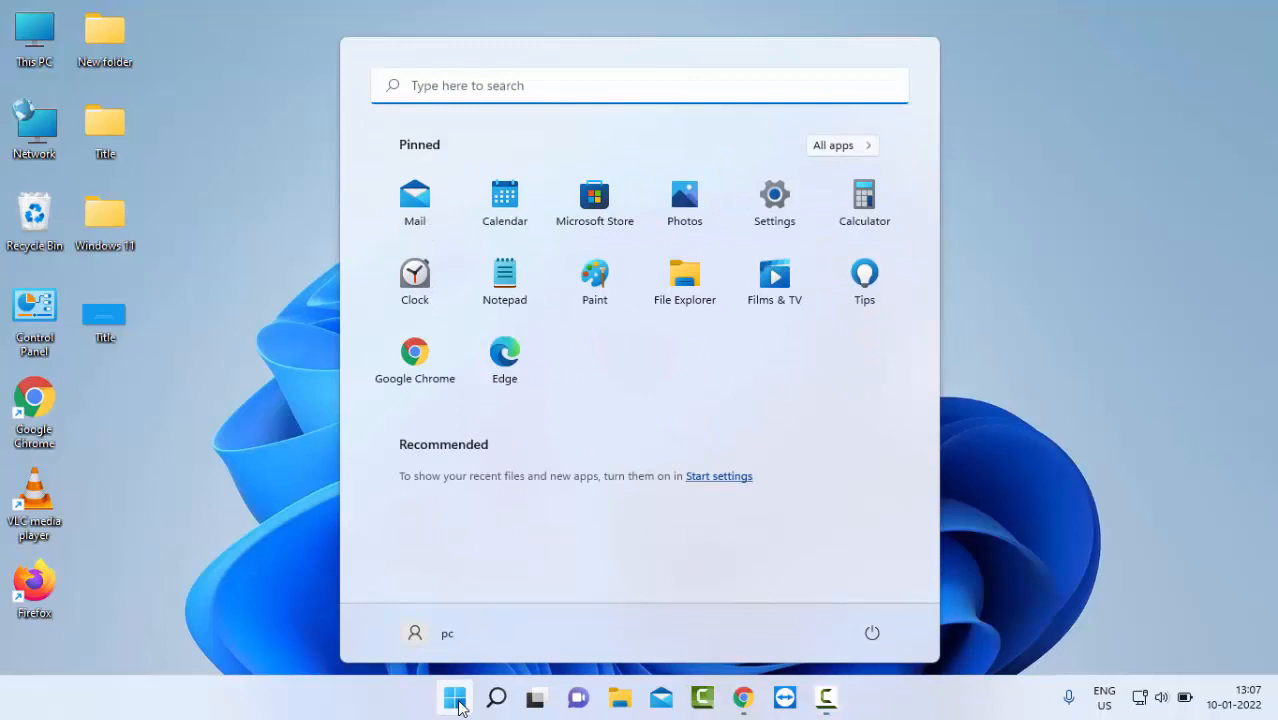
type("device manager")
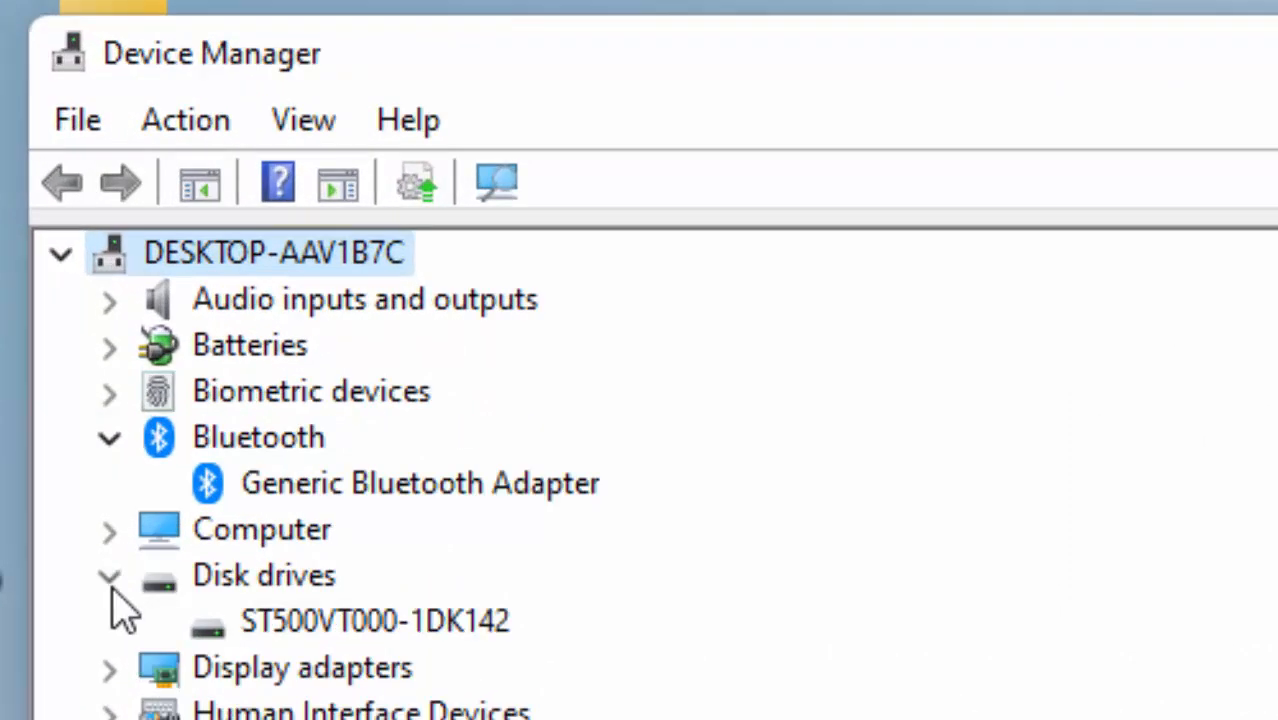
- Auto-search drivers for ST500VT000-1DK142, confirm the best driver is installed, close Device Manager
left_click(372, 622)
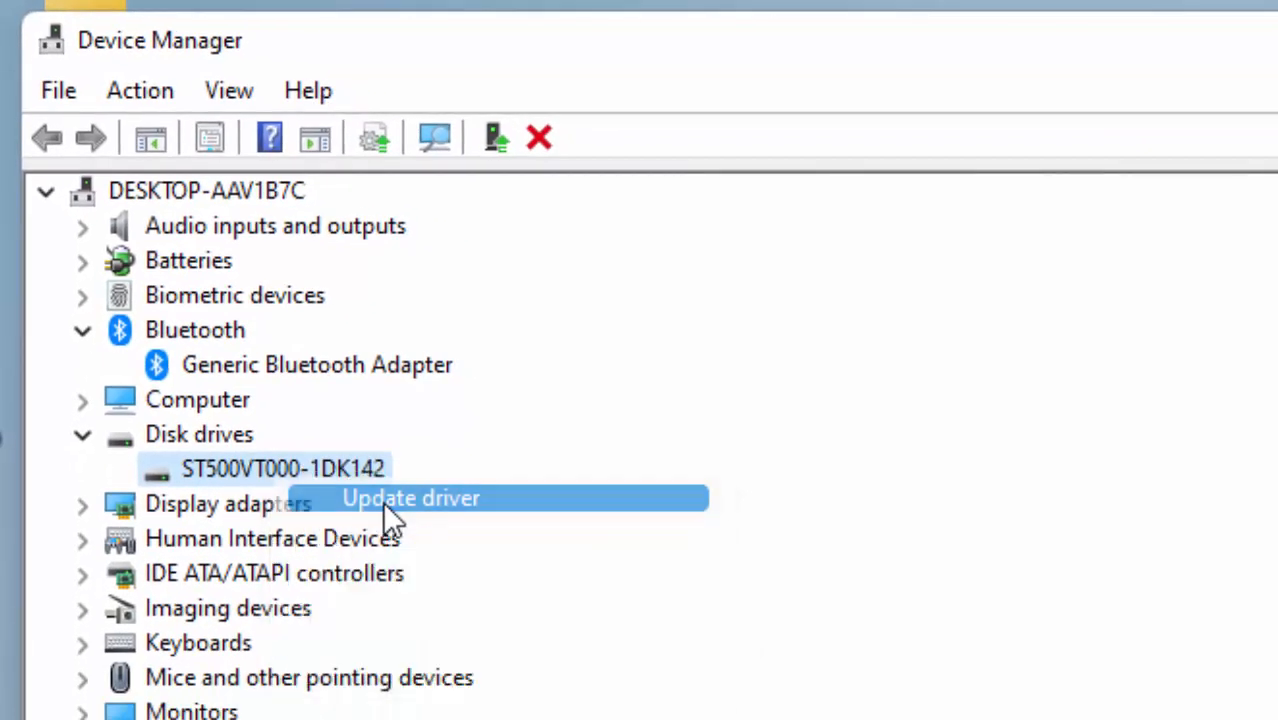
left_click(411, 498)
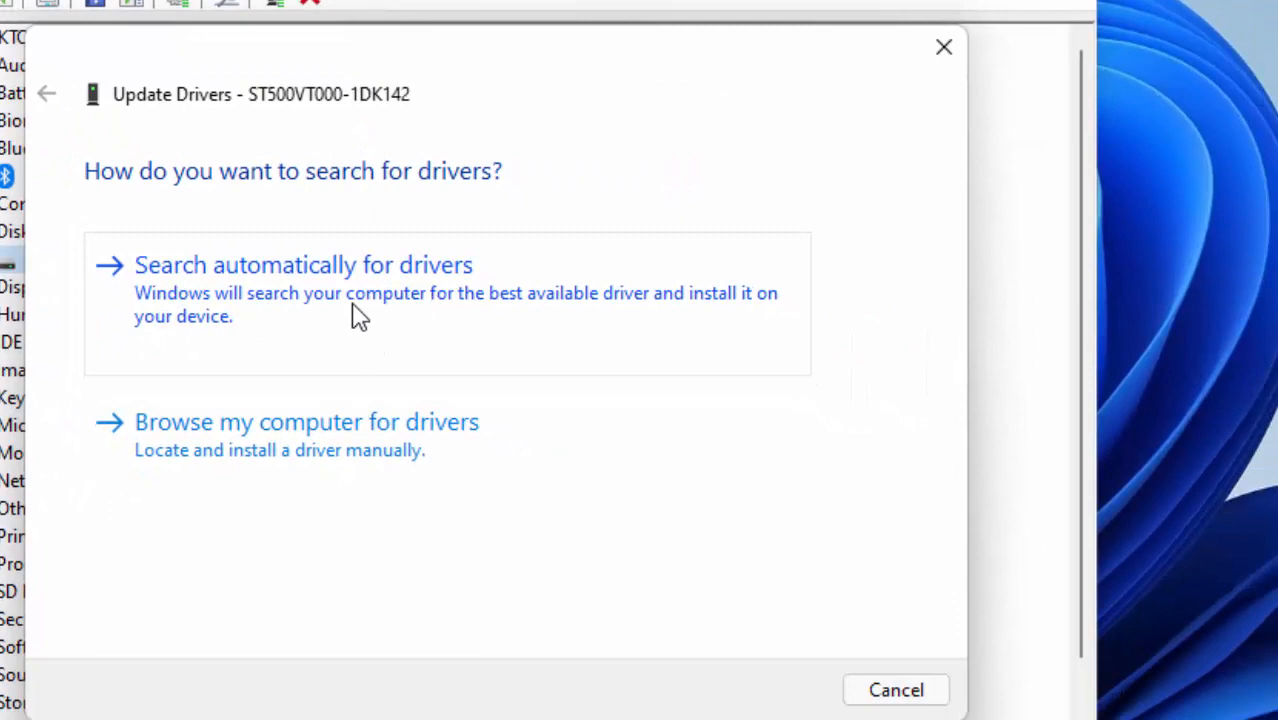
left_click(303, 264)
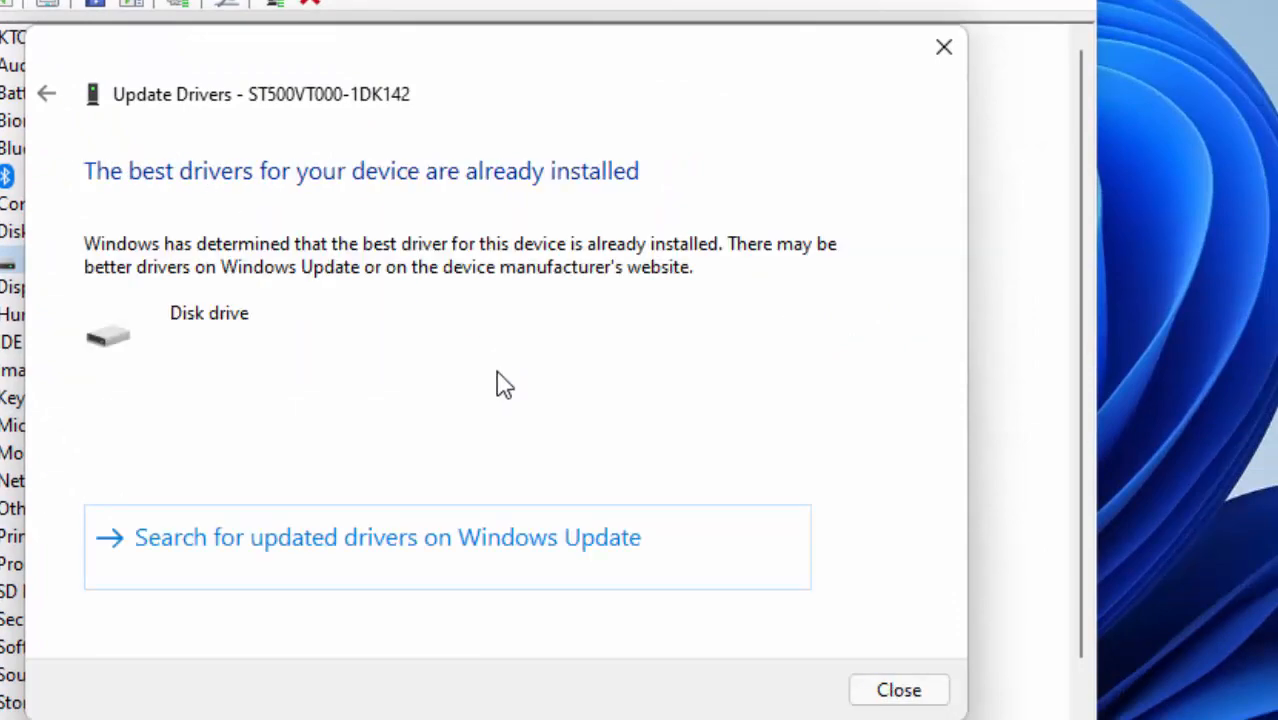
left_click(901, 690)
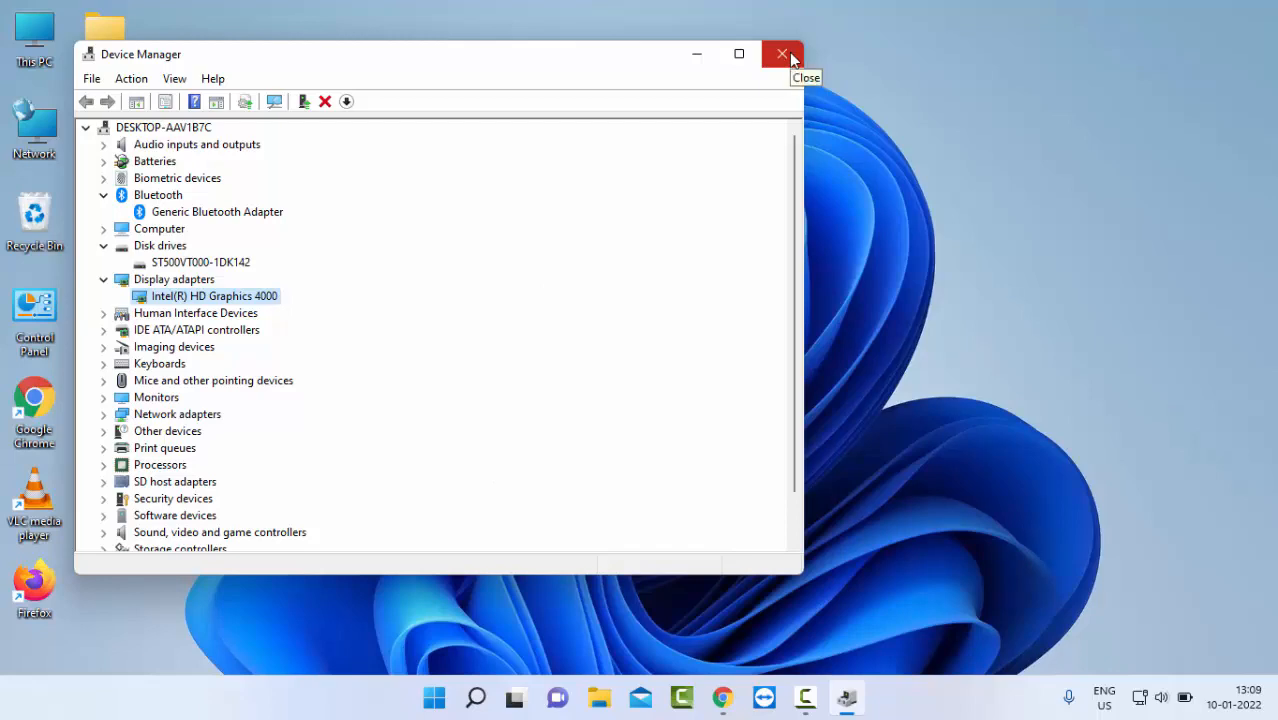
left_click(781, 54)
type("command")
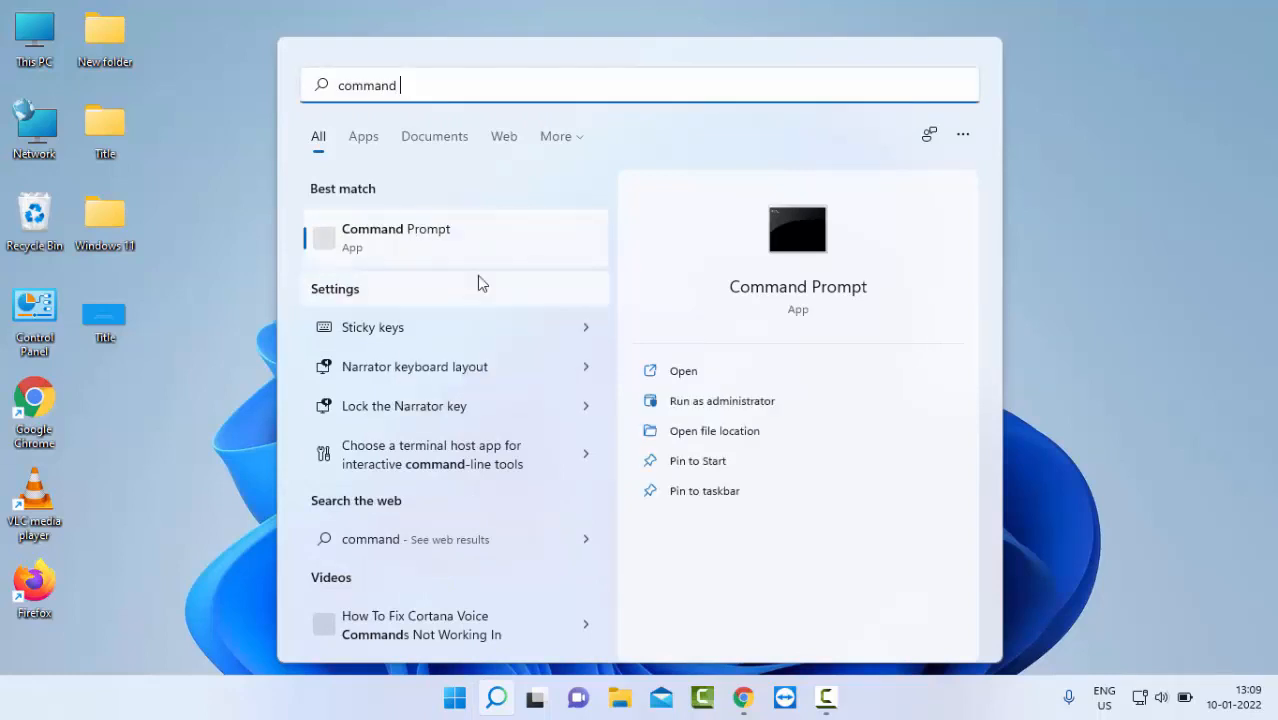
- Launch Command Prompt as administrator and begin typing 'sfc /s'
left_click(721, 401)
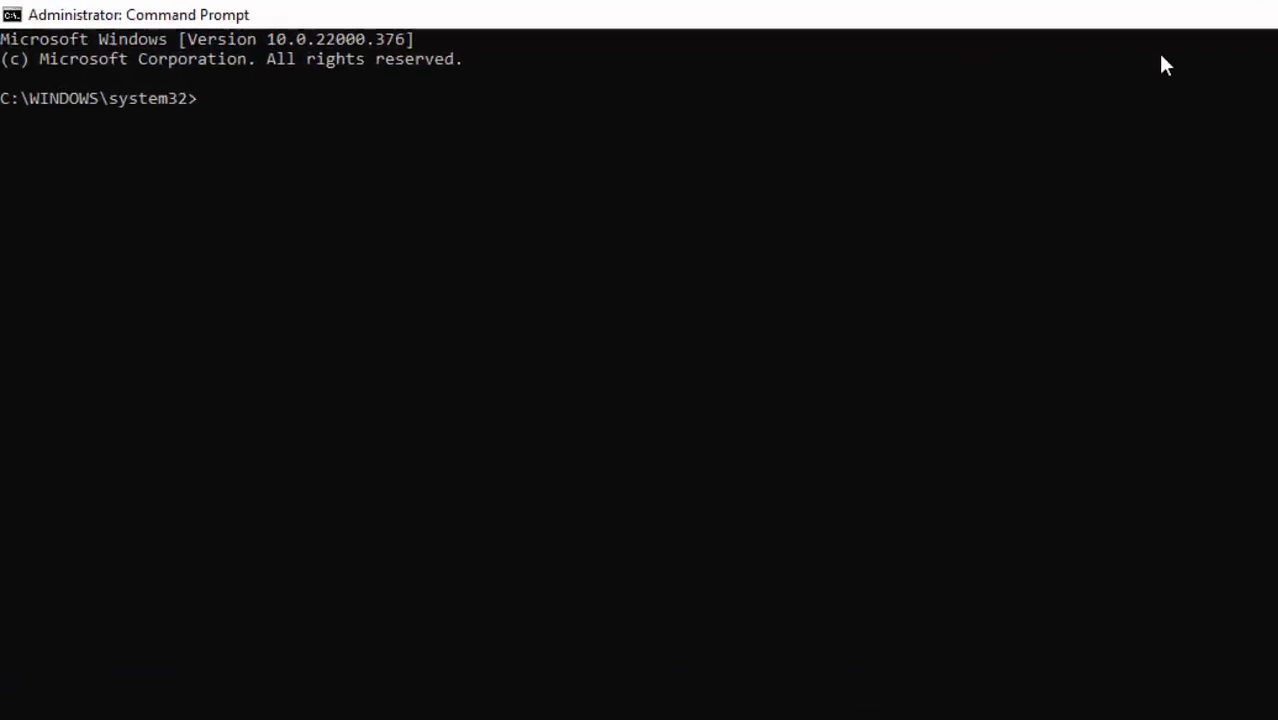
type("sfc /scannow")
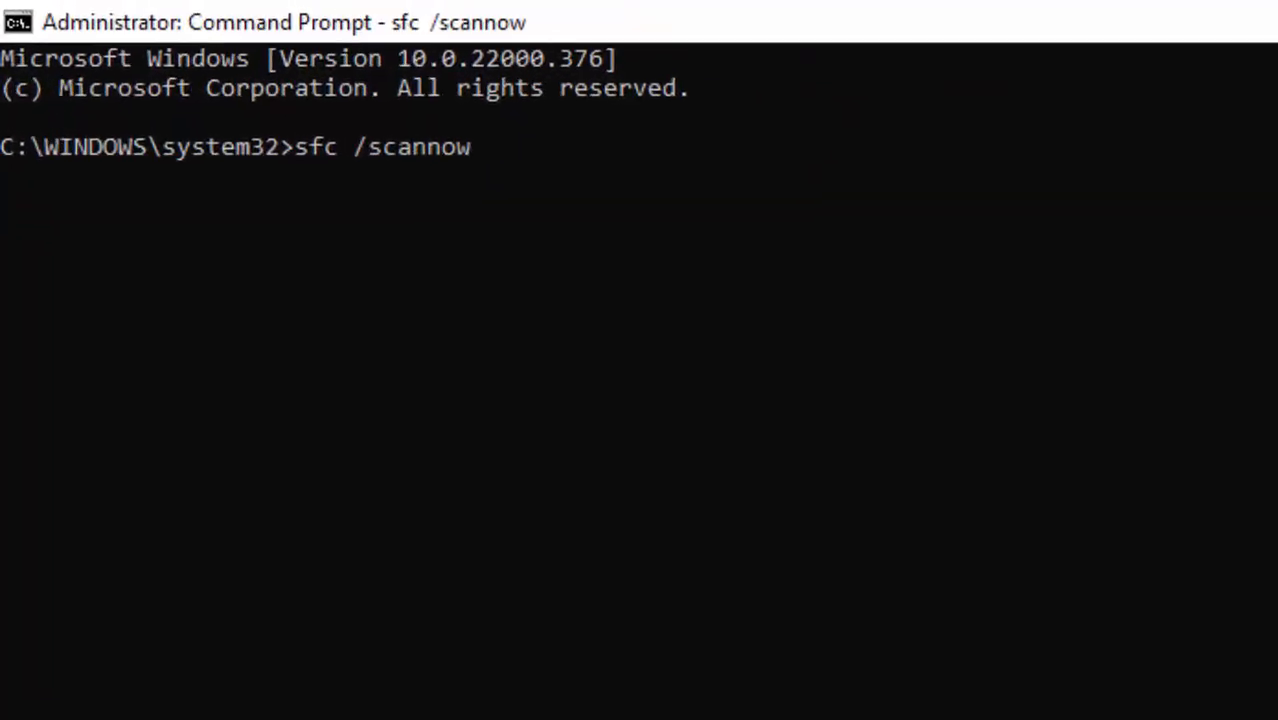
- Run sfc /scannow until verification reaches 1%, then close Command Prompt
key("Enter")
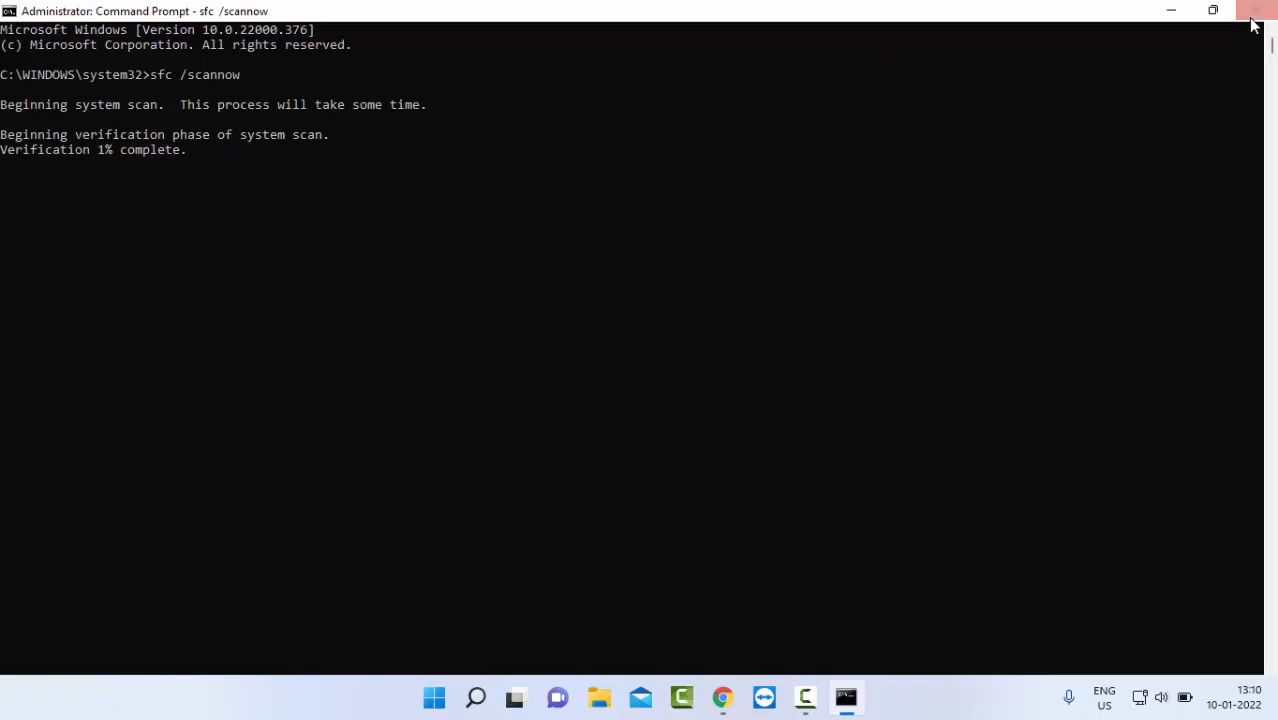
left_click(1253, 11)
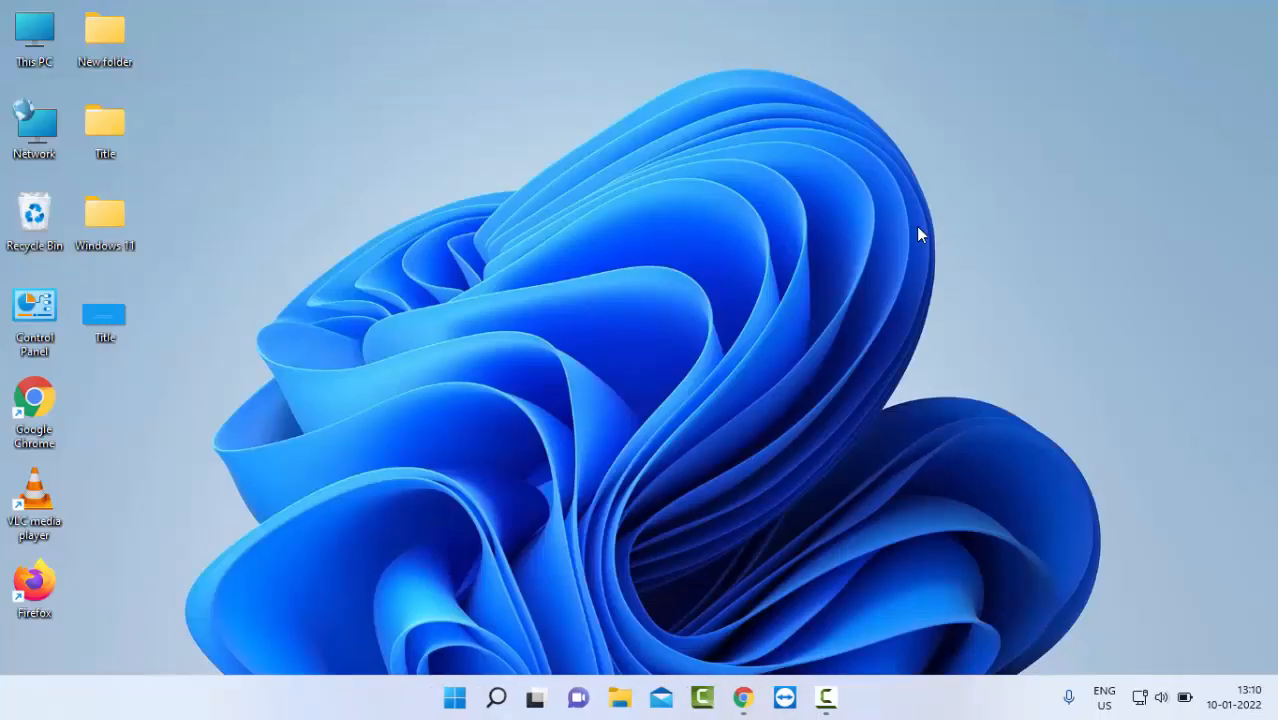